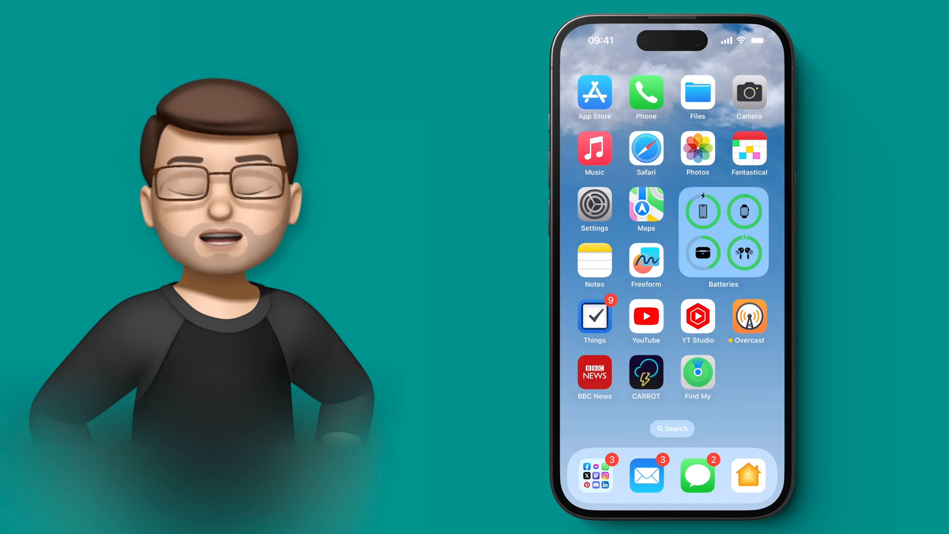
# Go from the Settings app into Accessibility, then into the Personal Voice page
pyautogui.click(593, 209)
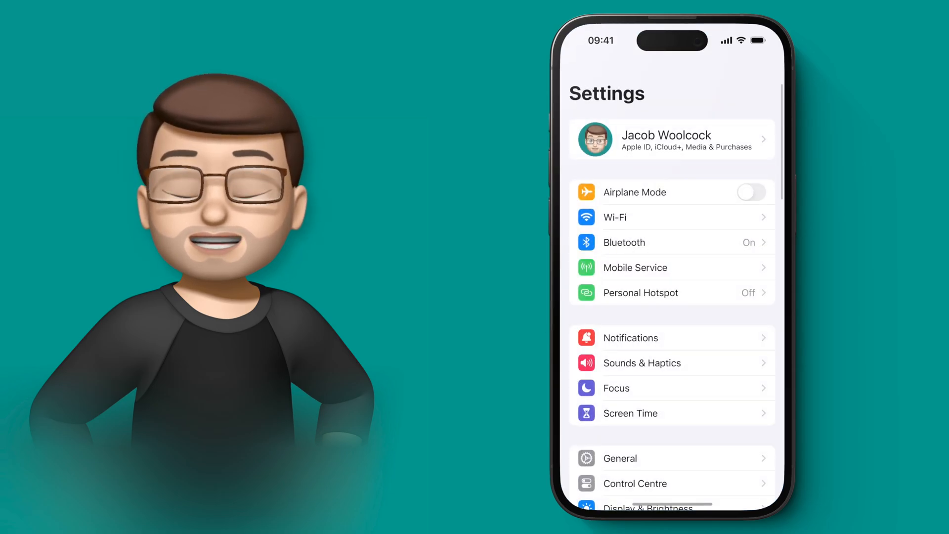
pyautogui.scroll(-3)
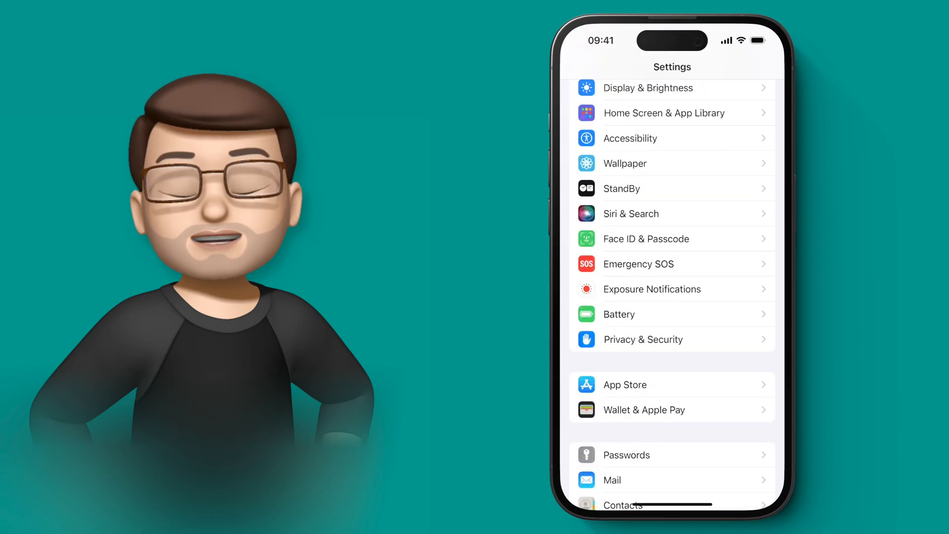
pyautogui.click(630, 138)
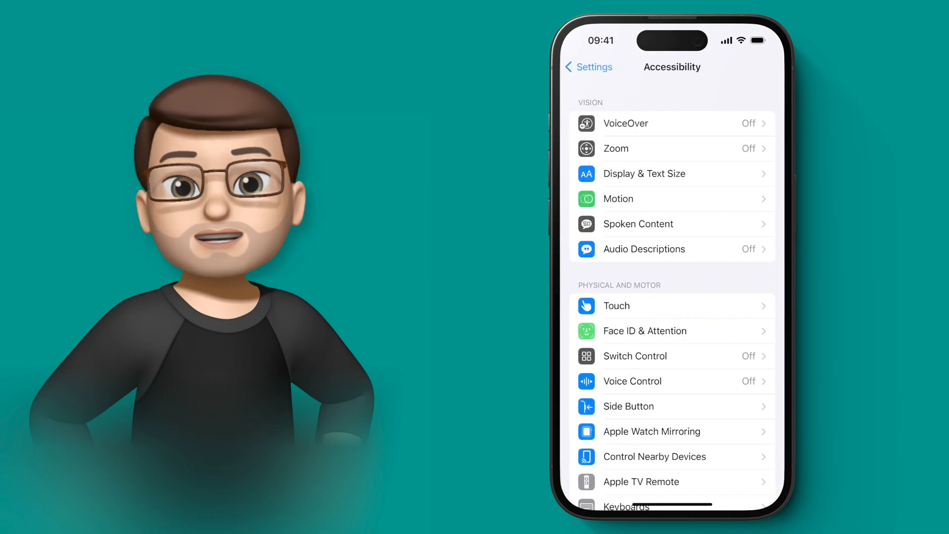
pyautogui.scroll(-3)
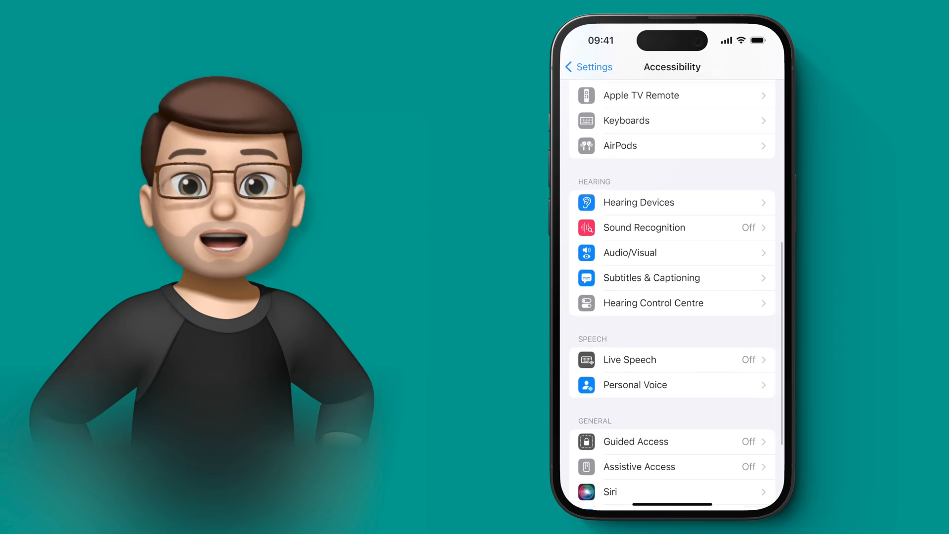
pyautogui.click(635, 385)
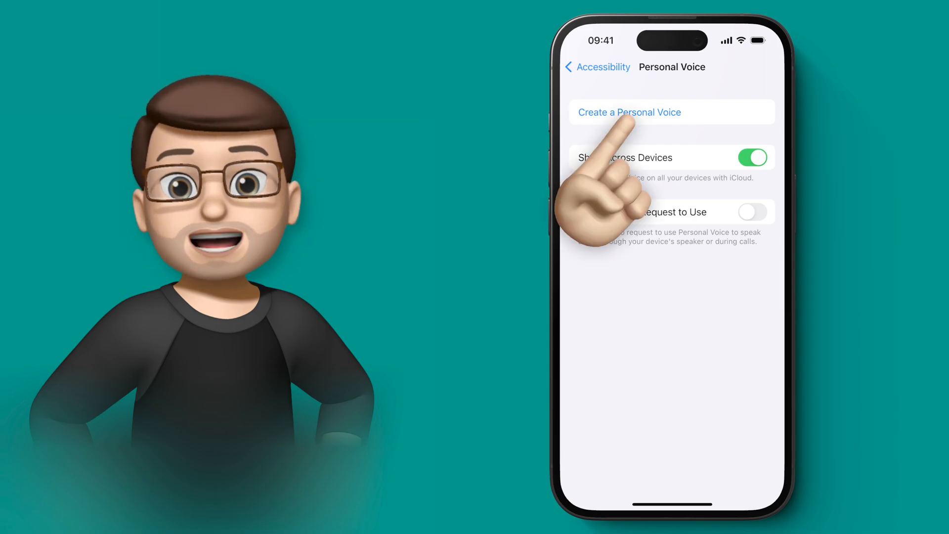
# Start Create a Personal Voice, pass the intro and tips, and keep the suggested name
pyautogui.click(629, 112)
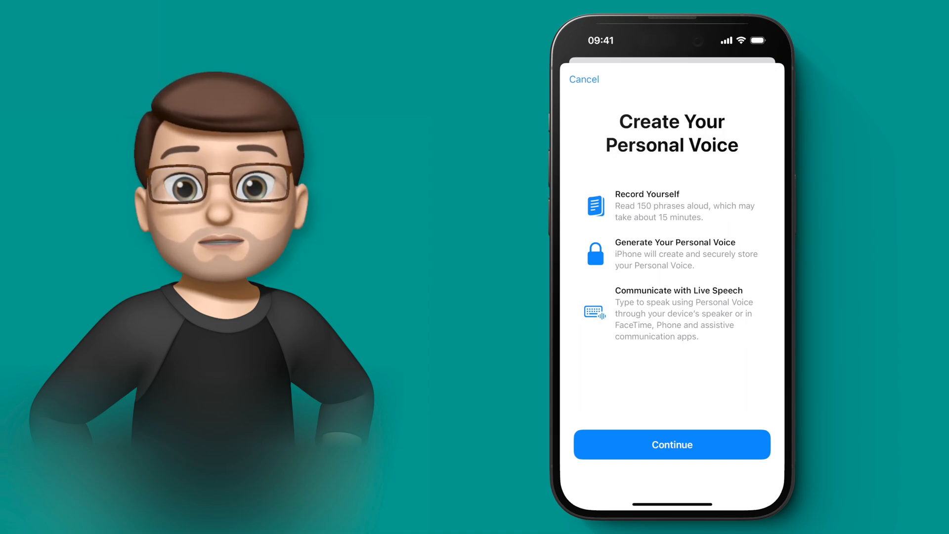
pyautogui.click(671, 443)
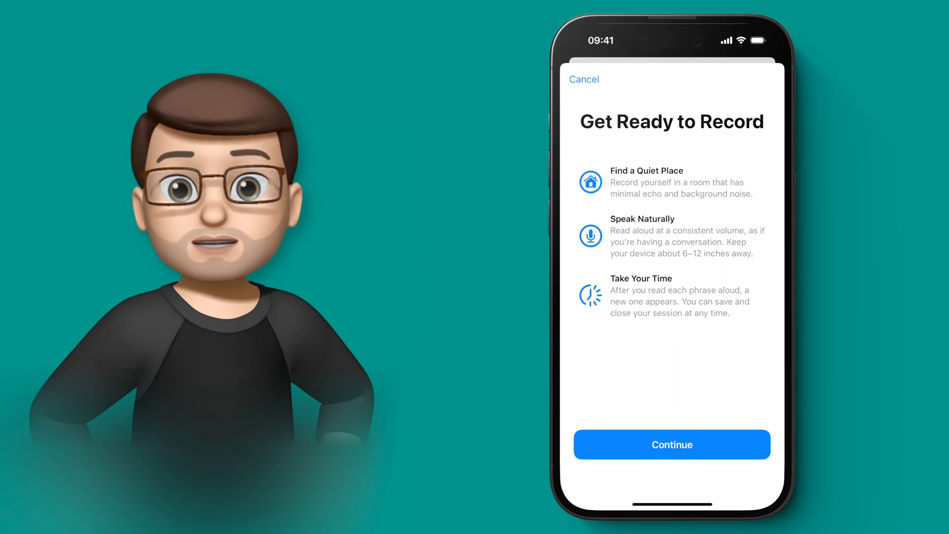
pyautogui.click(671, 444)
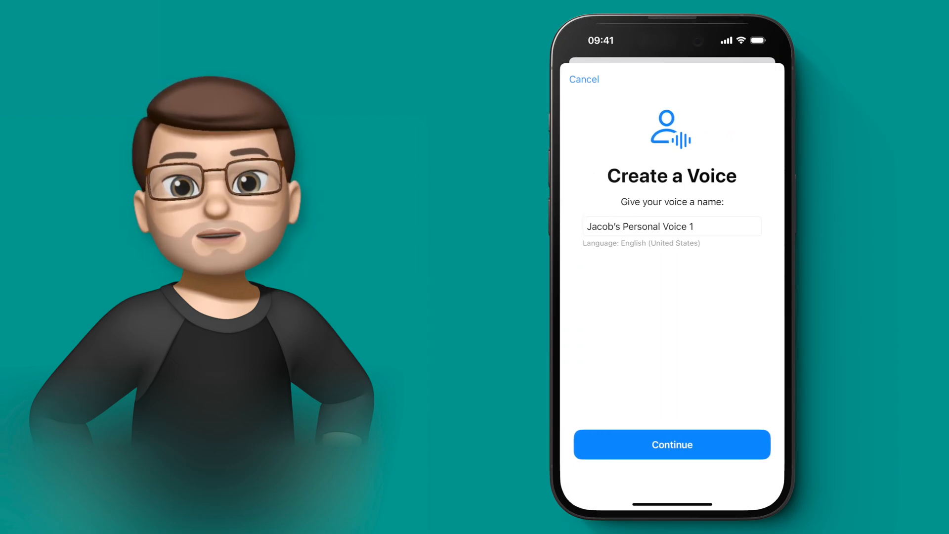
pyautogui.click(671, 445)
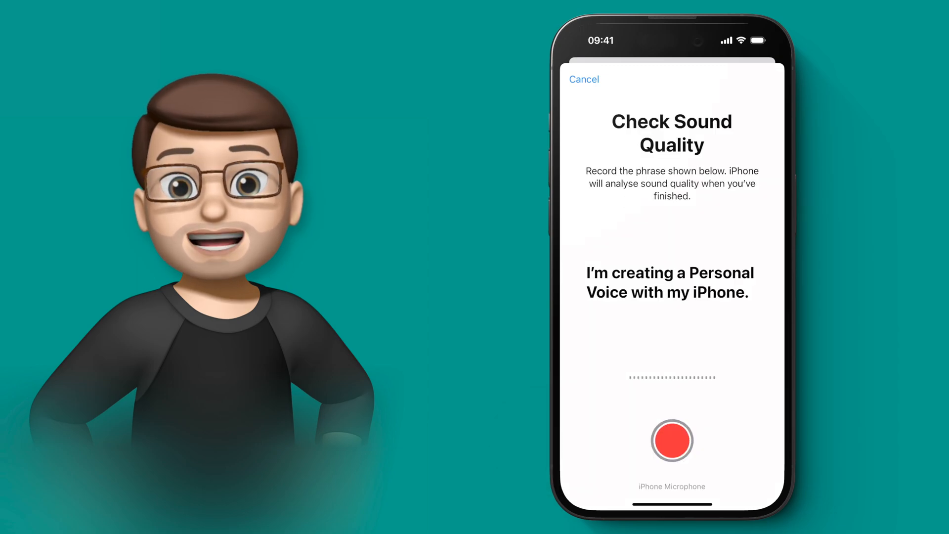
# Record and stop the sound-check phrase, then continue to phrase 1 of 150
pyautogui.click(671, 440)
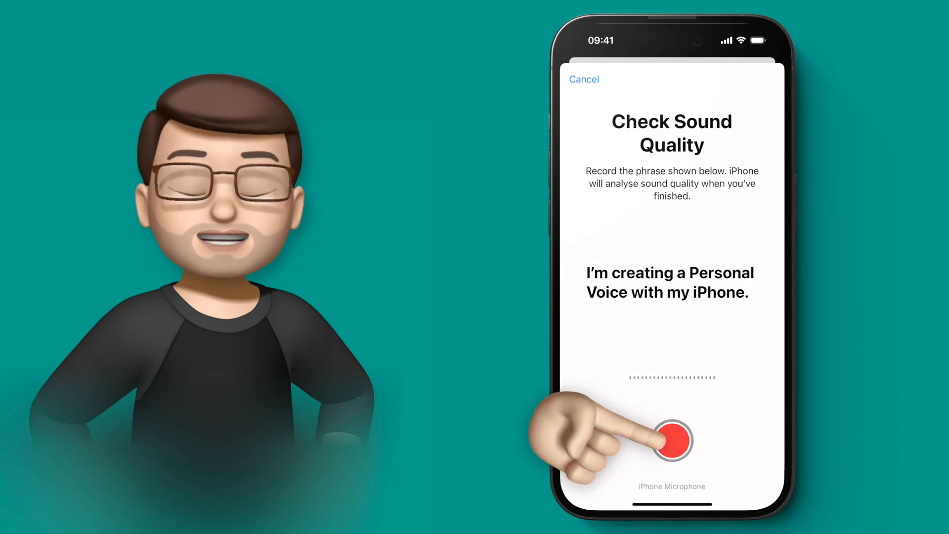
pyautogui.click(671, 440)
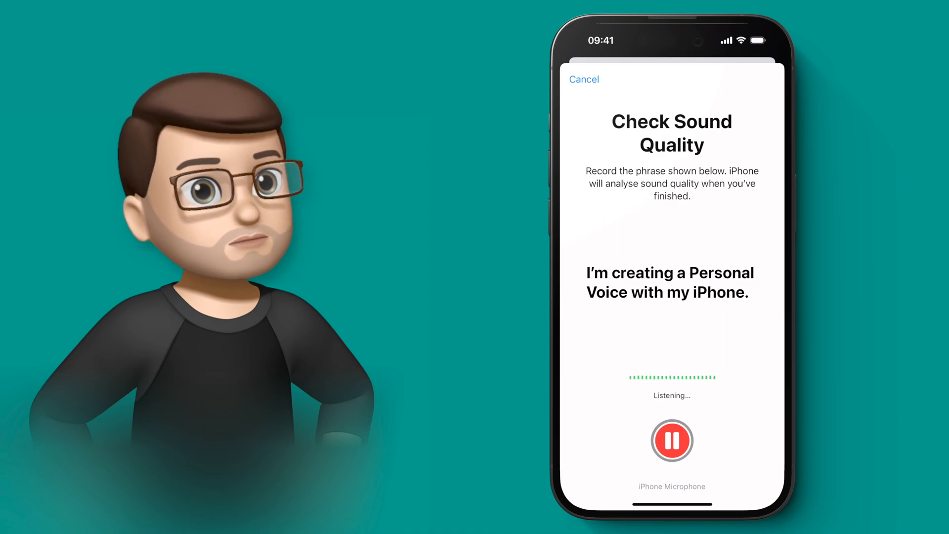
pyautogui.click(671, 440)
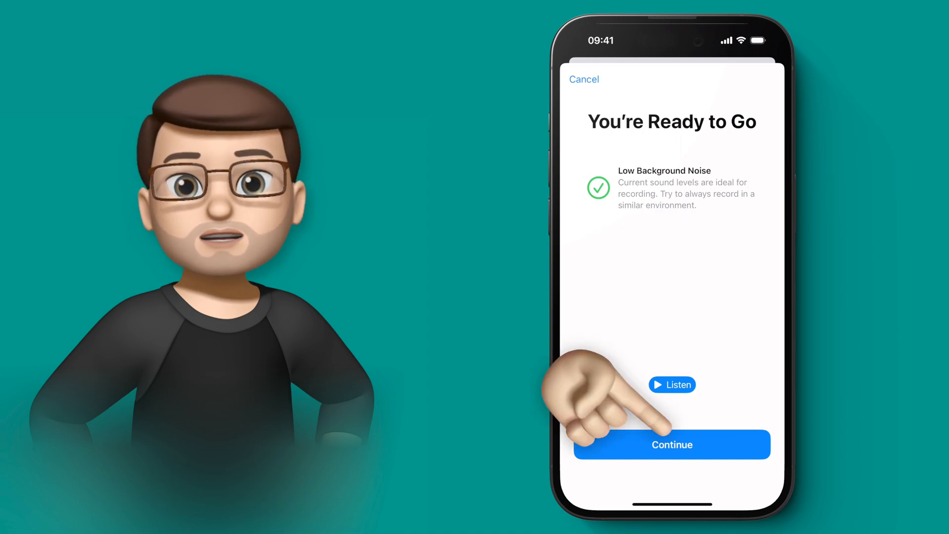
pyautogui.click(671, 443)
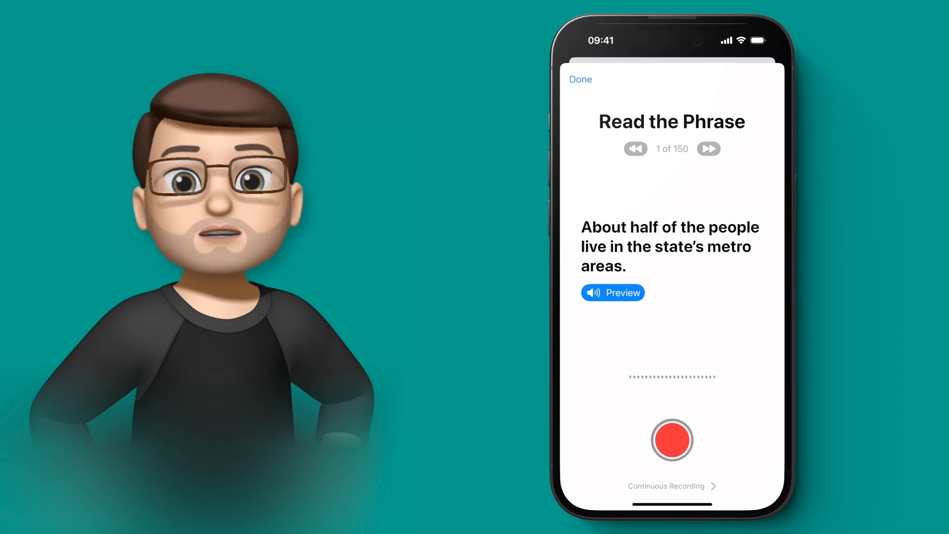
# Start recording and read the 150 training phrases until recording finishes
pyautogui.click(671, 439)
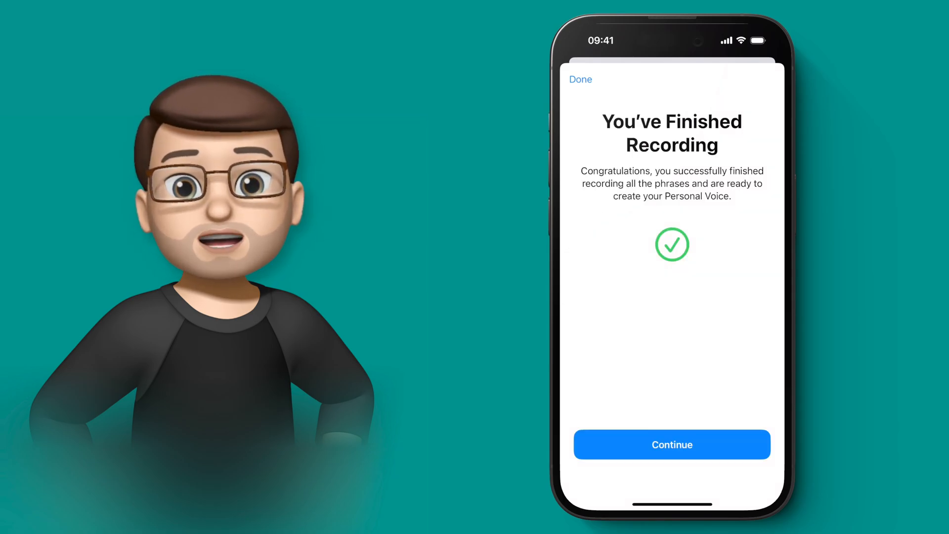
# Finish recording, confirm the new voice under Personal Voice, then enable Live Speech in Accessibility
pyautogui.click(671, 445)
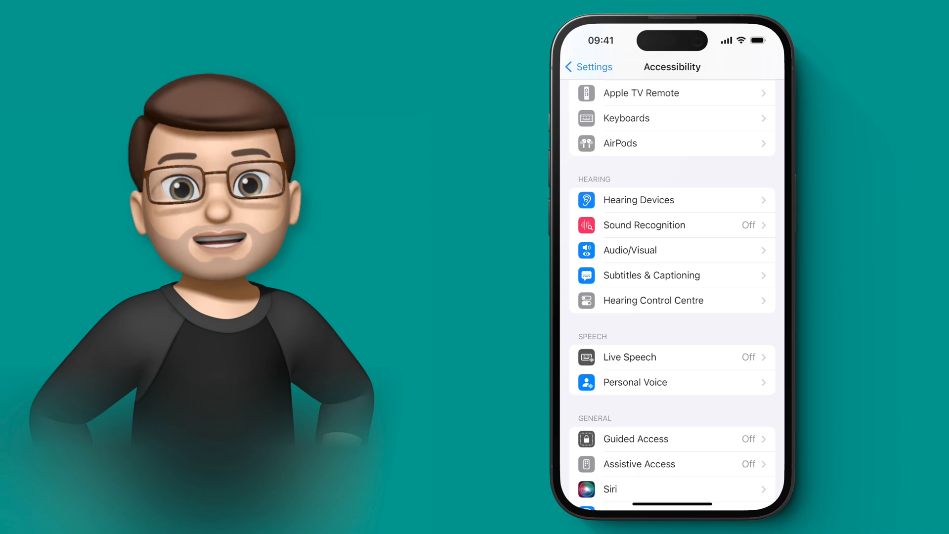
pyautogui.click(634, 382)
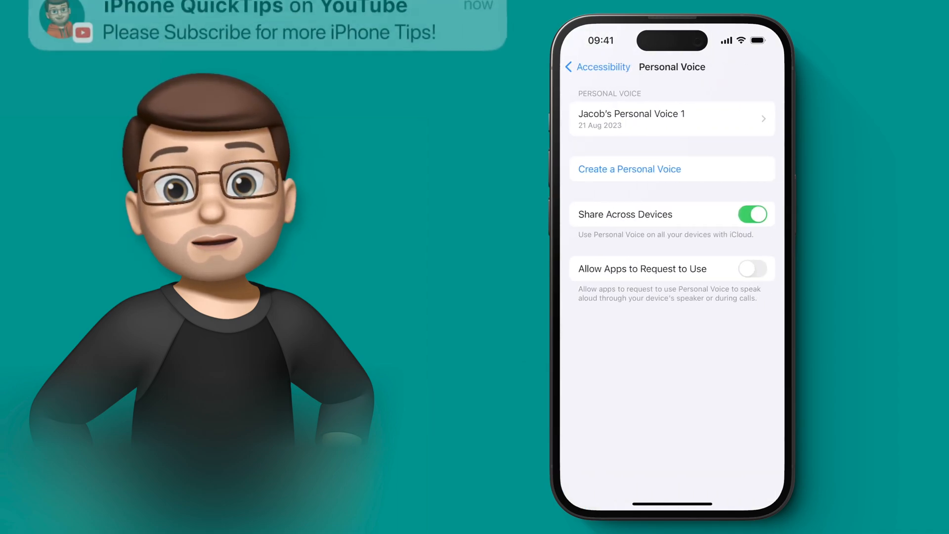
pyautogui.click(596, 67)
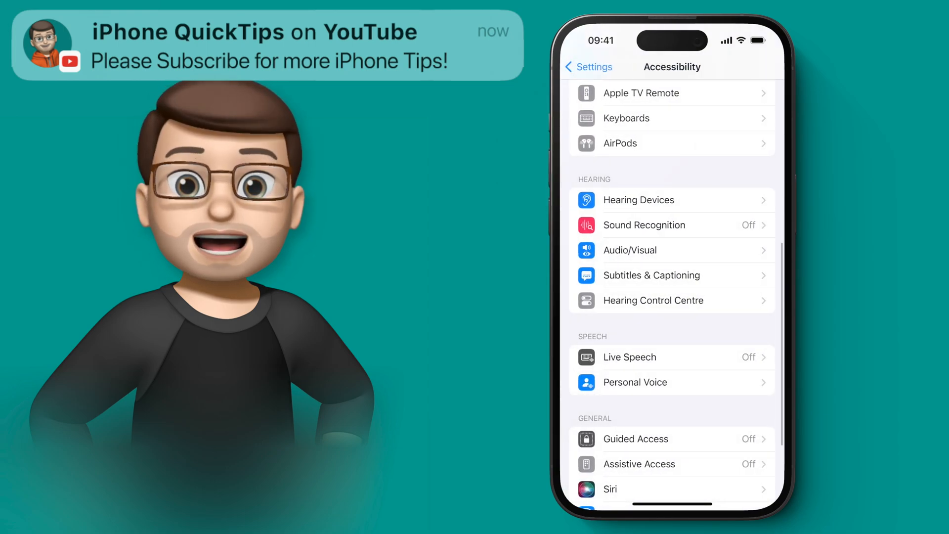
pyautogui.click(629, 356)
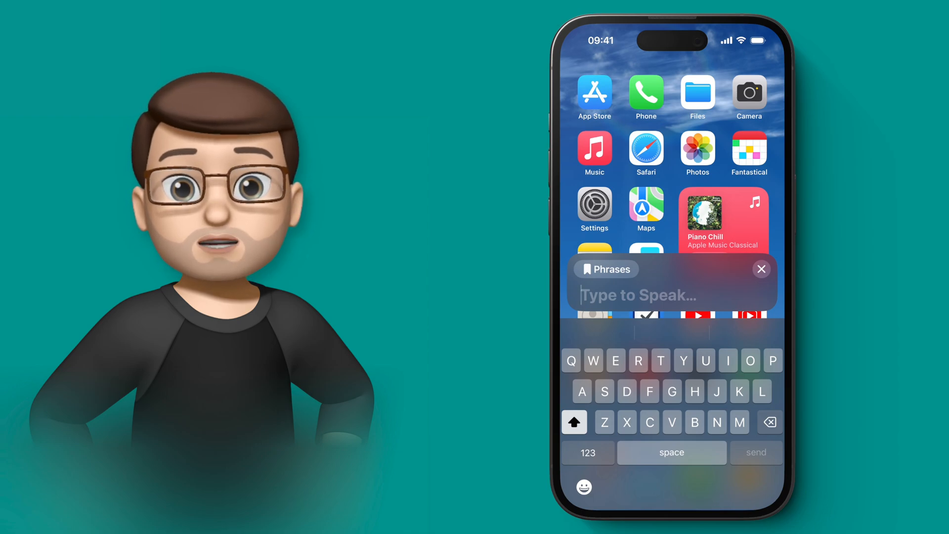
# Type messages in Live Speech, ending with 'It sounds quite good, although not quite like the real thing'
pyautogui.write('Hello, this is my new personal voic')
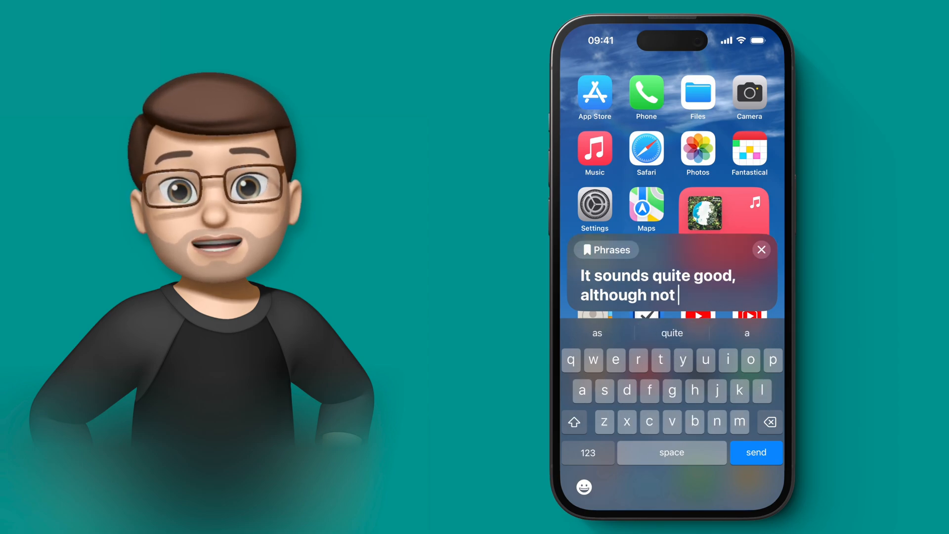
pyautogui.write('quite like the real thing')
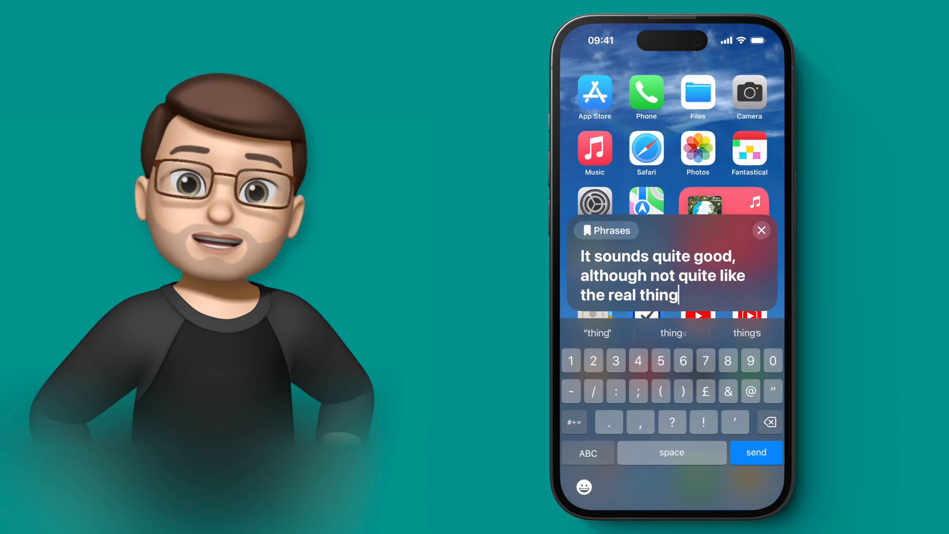